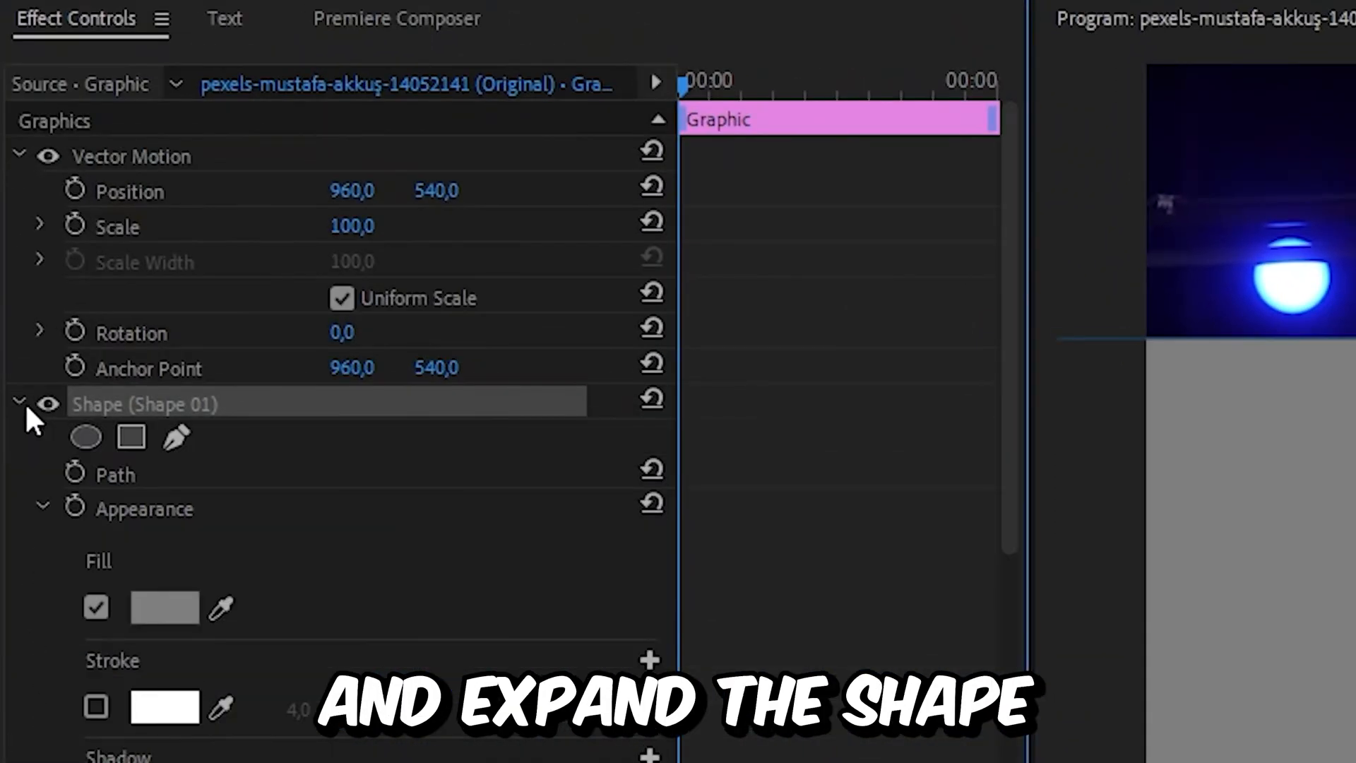
Change the grey shape's fill colour to solid black via the Color Picker
{"action": "left_click", "coordinate": [164, 606]}
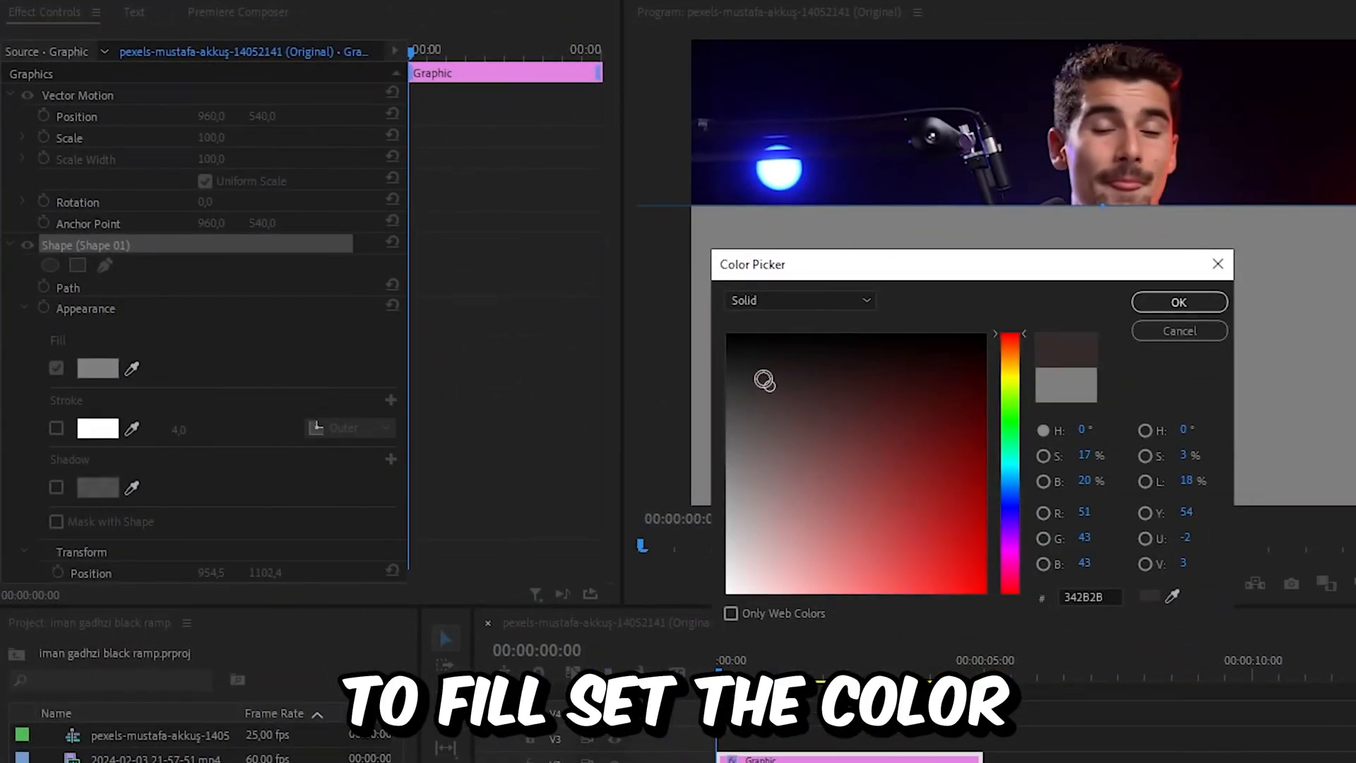
{"action": "left_click", "coordinate": [1178, 303]}
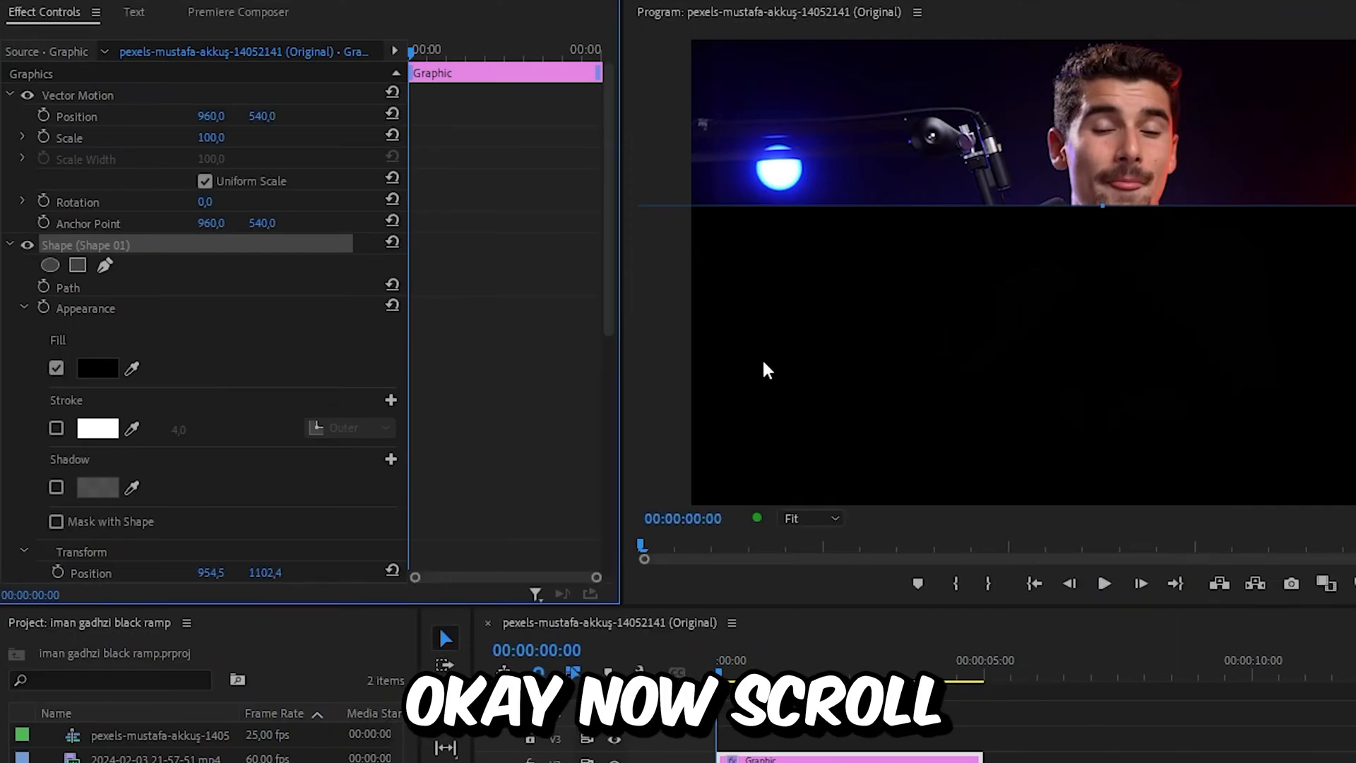
Add a four-point rectangular mask to the black shape's Opacity
{"action": "scroll", "scroll_direction": "down", "scroll_amount": 3}
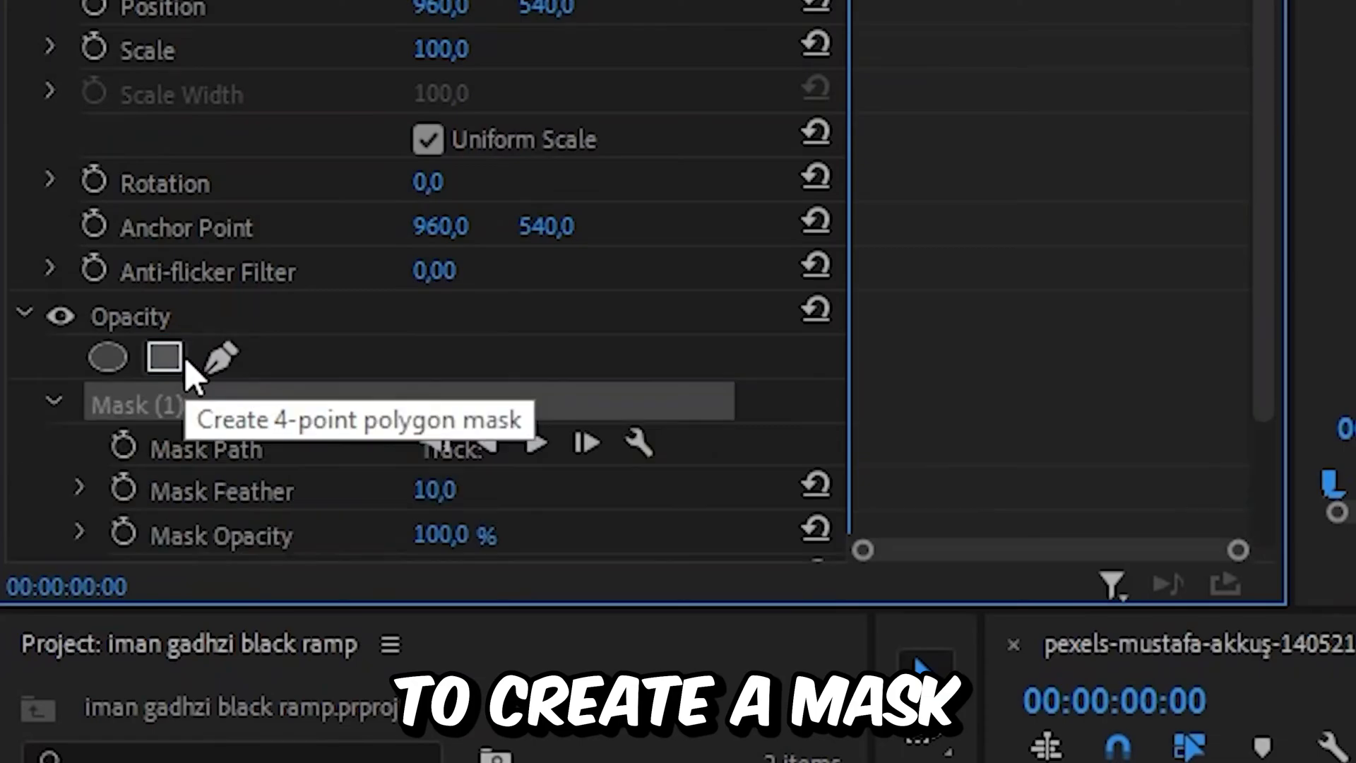
{"action": "left_click", "coordinate": [164, 357]}
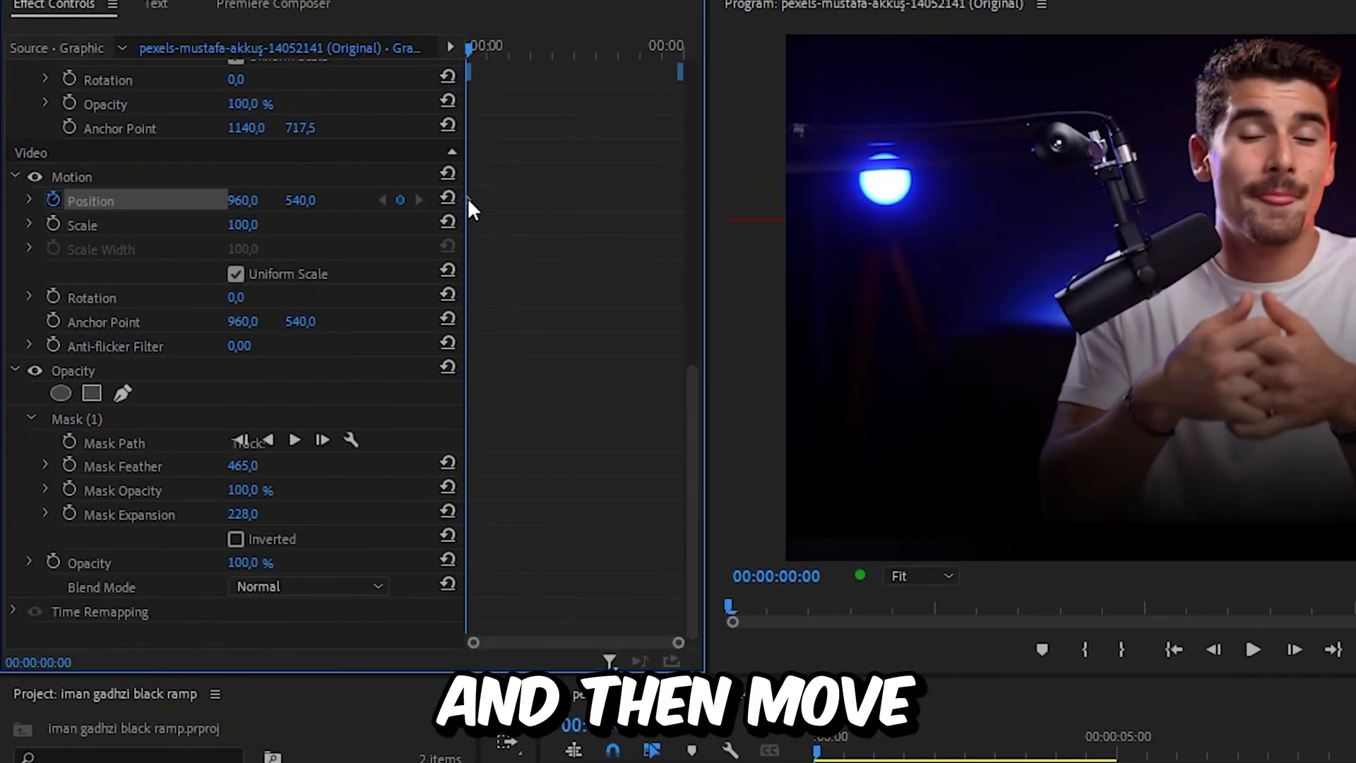
Enable Position keyframing on the shape at the start of the clip
{"action": "left_click", "coordinate": [400, 200]}
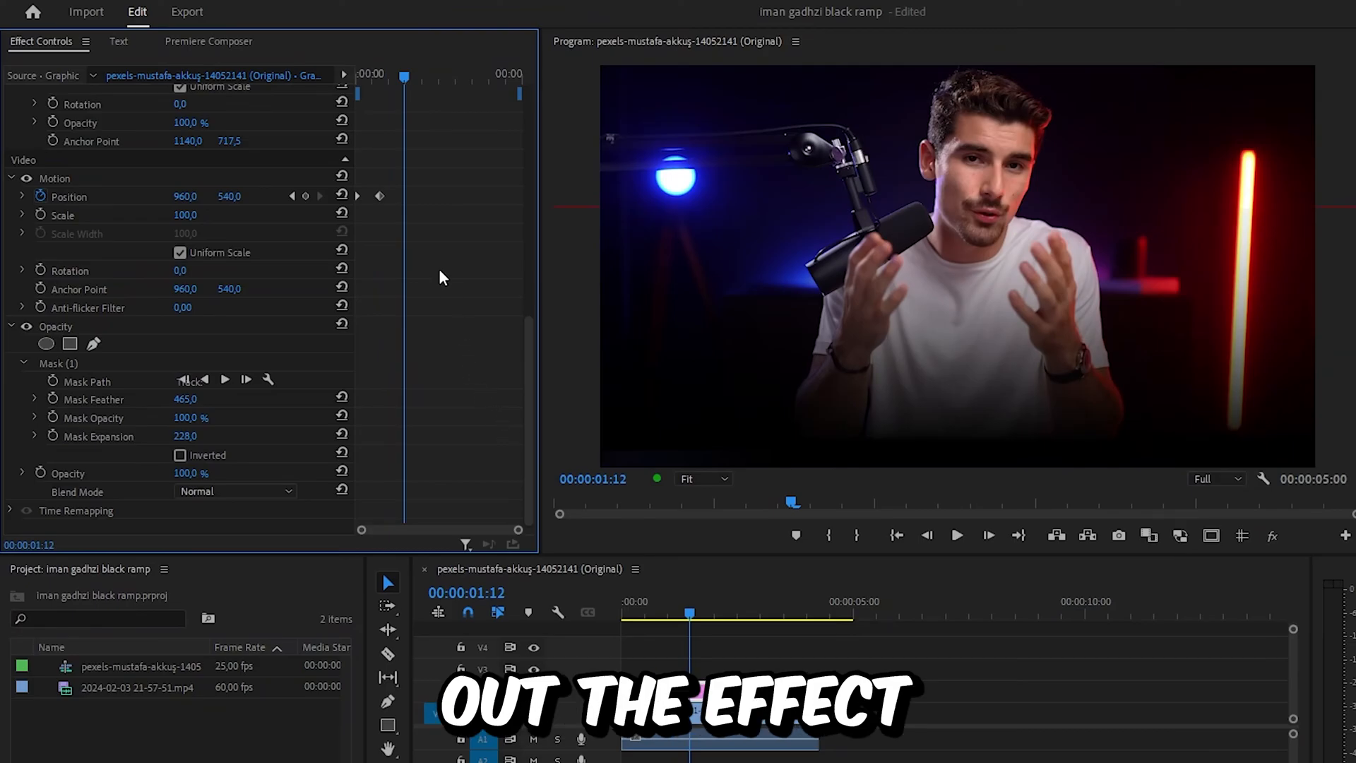
Apply Ease In temporal interpolation to the shape's position keyframes
{"action": "right_click", "coordinate": [404, 195]}
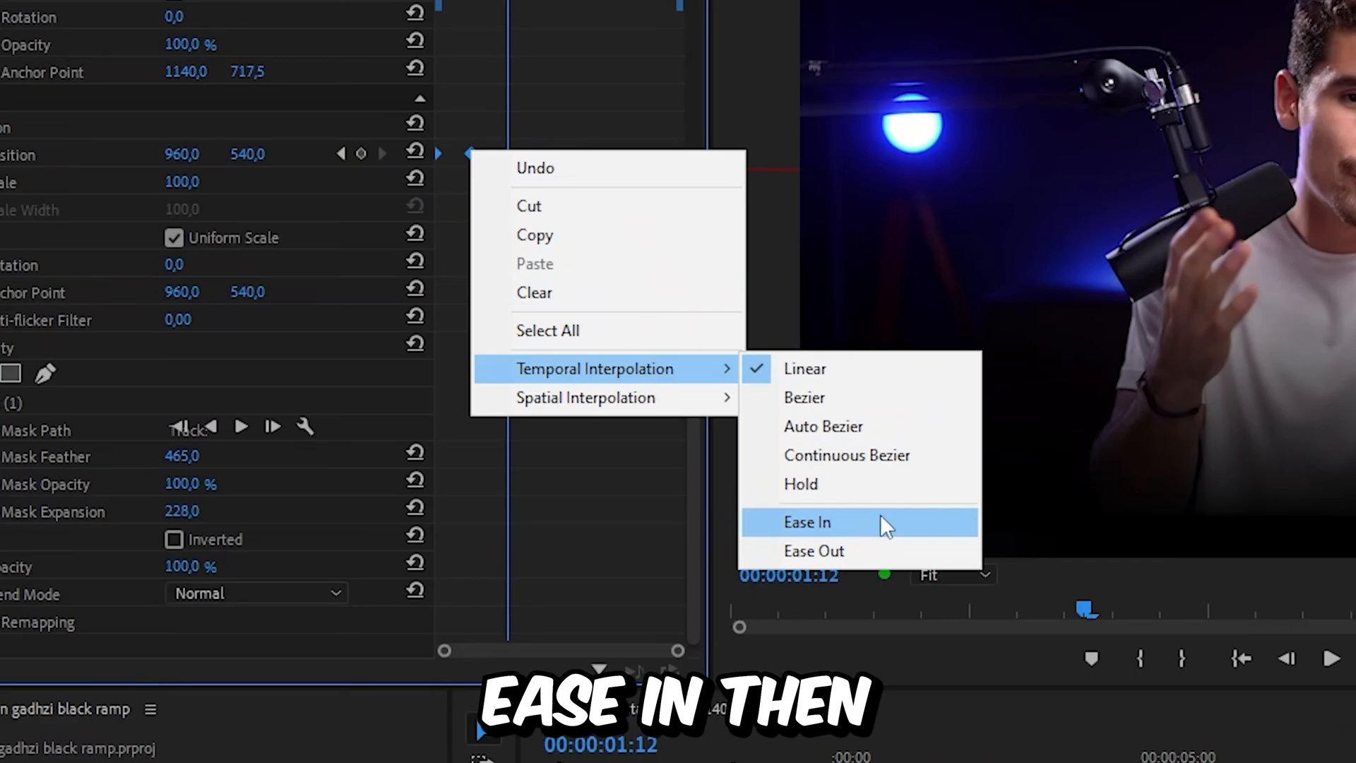
{"action": "left_click", "coordinate": [807, 521]}
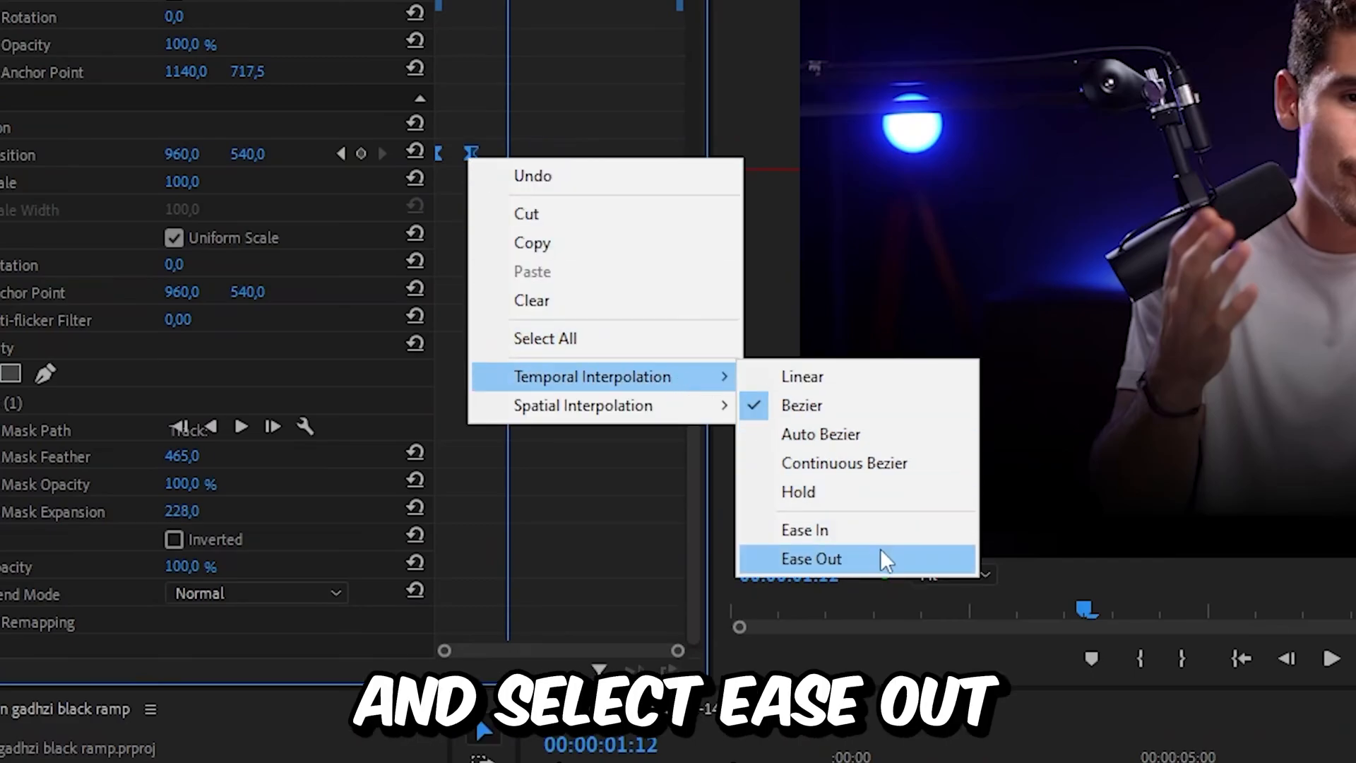